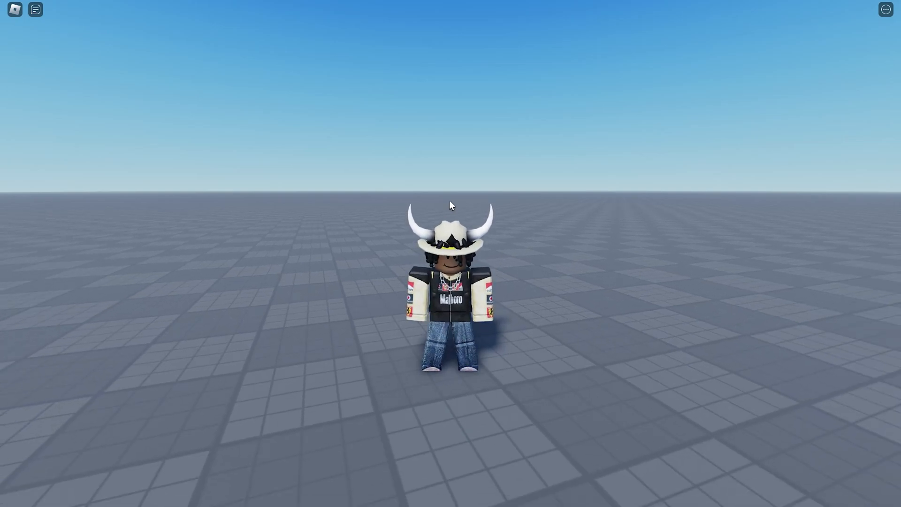
mouse_move(327, 214)
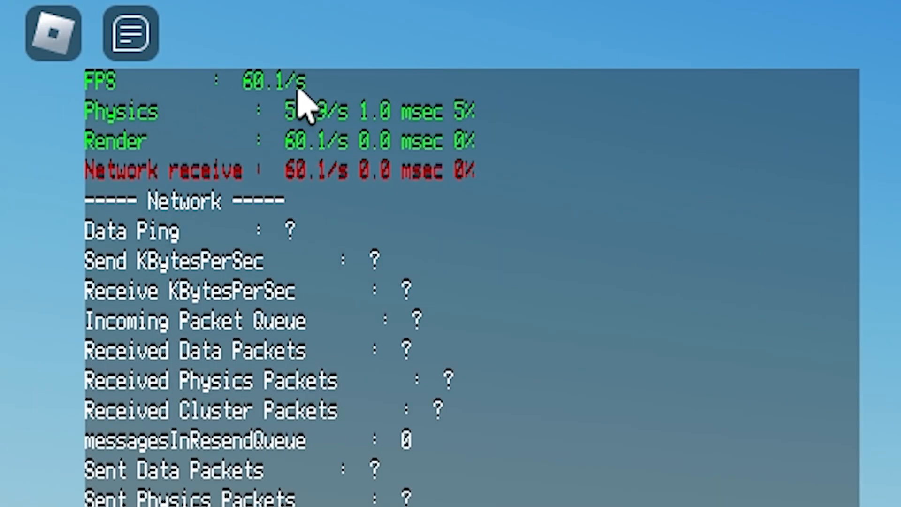
mouse_move(174, 92)
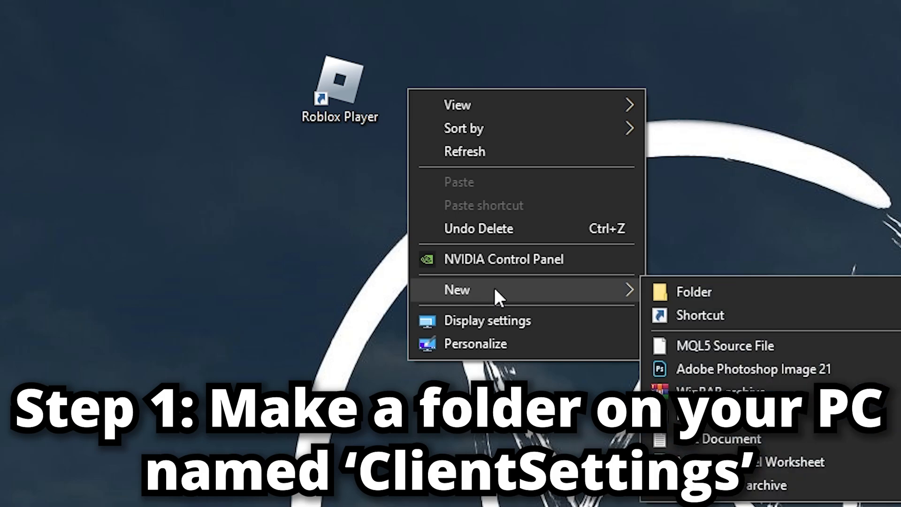
Create a desktop folder and name it ClientSettings.
click(693, 291)
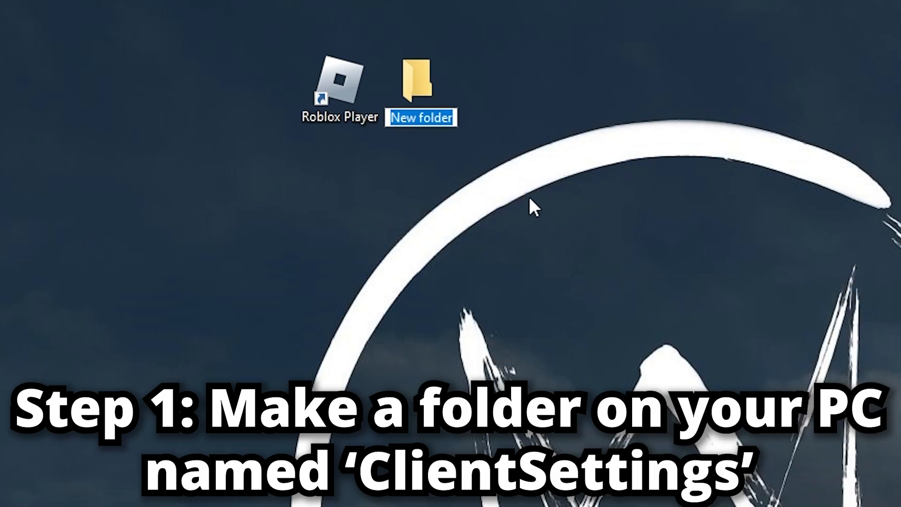
text(ClientSettings)
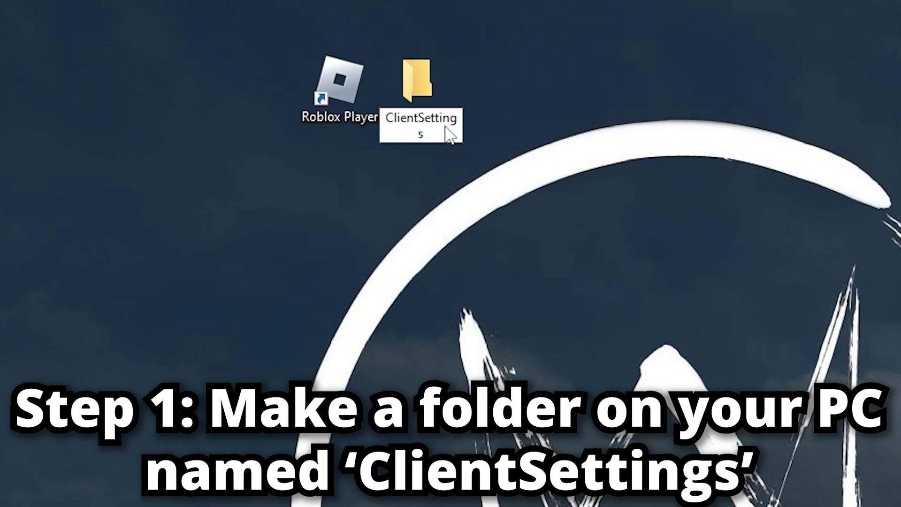
click(419, 84)
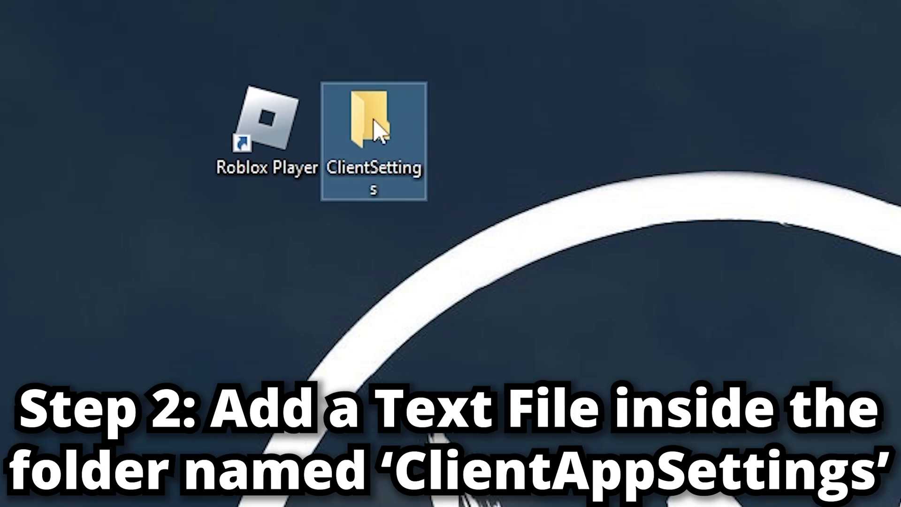
Inside ClientSettings, add a new text document named ClientAppSettings.txt and close the window.
double_click(370, 127)
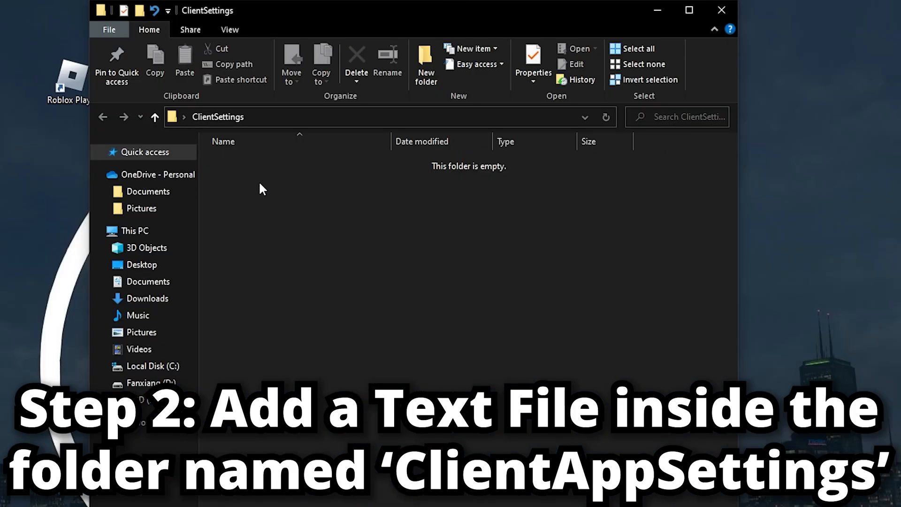
right_click(263, 190)
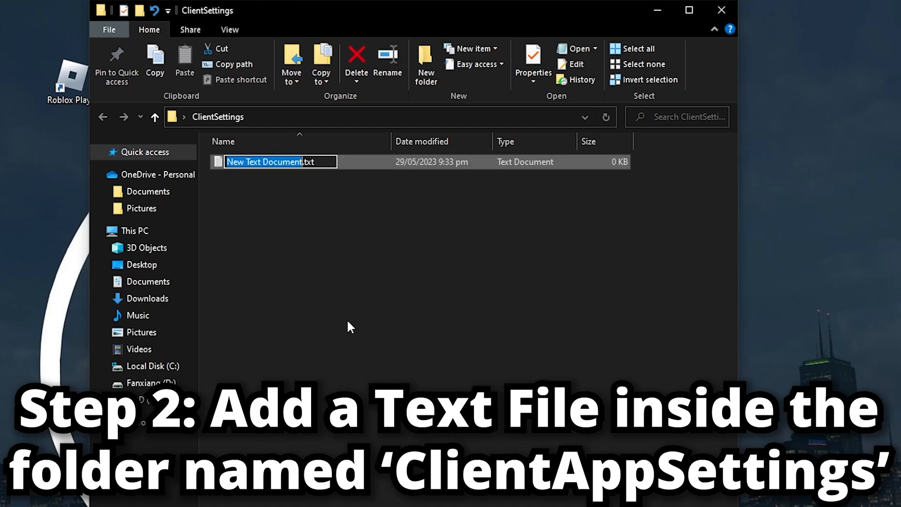
text(ClientAppSettings.txt)
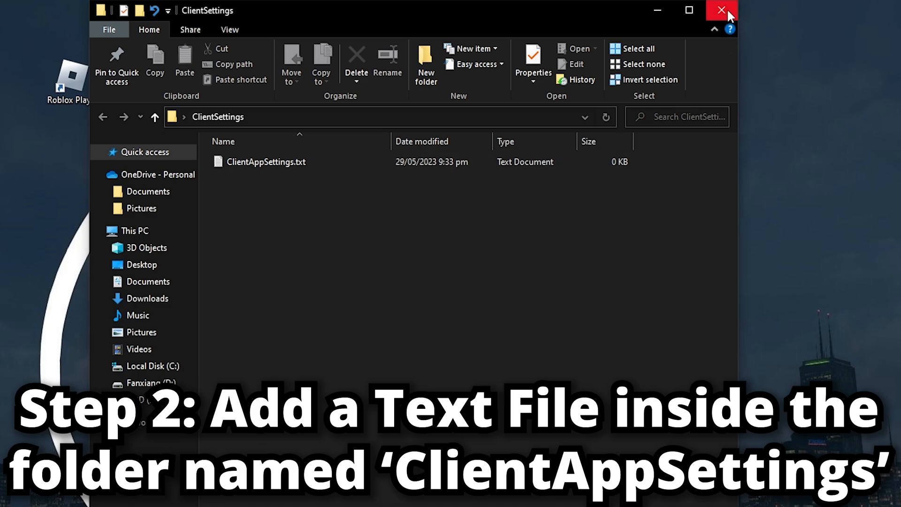
click(718, 10)
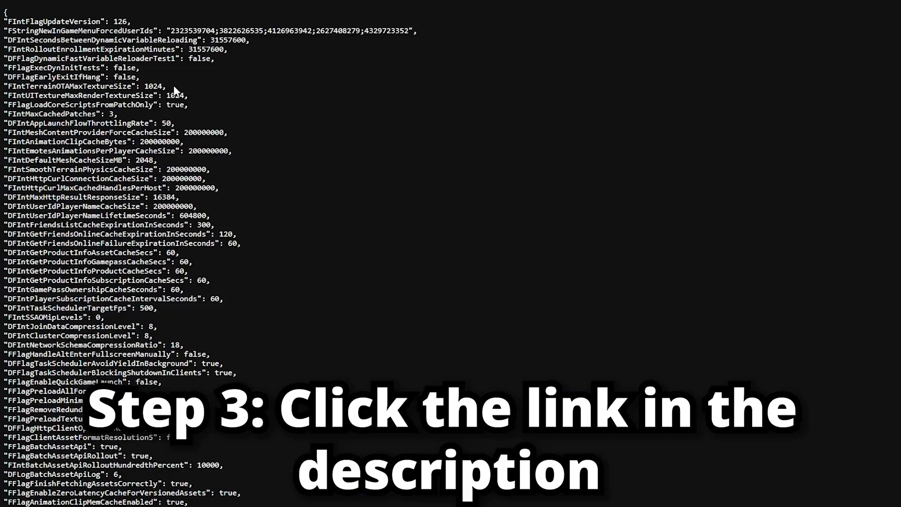
mouse_move(3, 93)
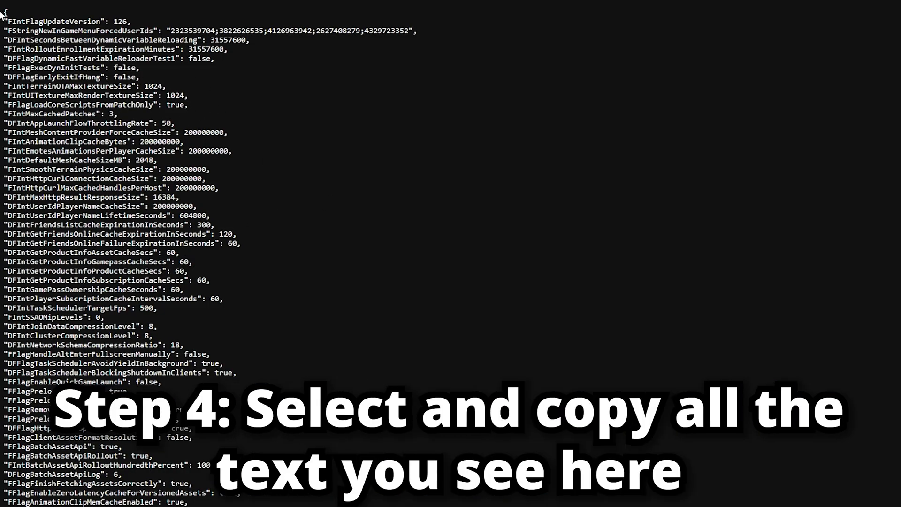
Copy the selected ClientAppSettings flag text from the linked web page.
right_click(184, 233)
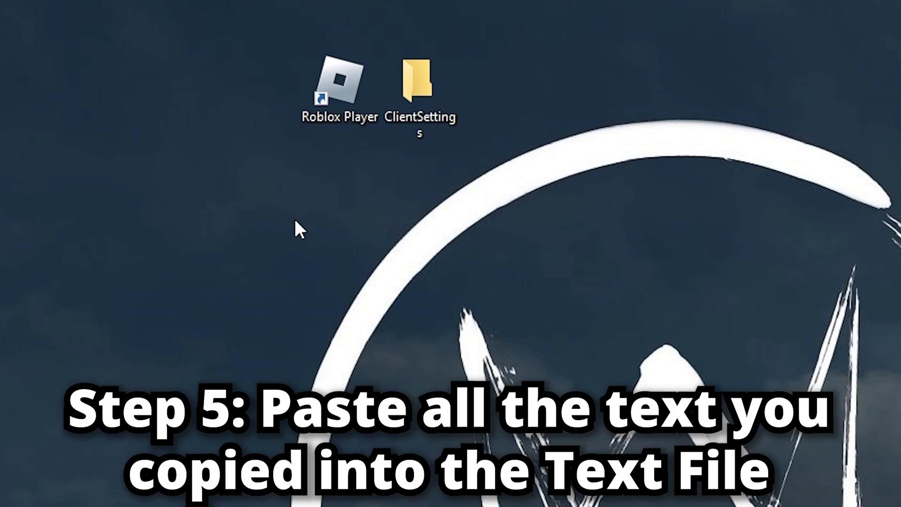
mouse_move(422, 204)
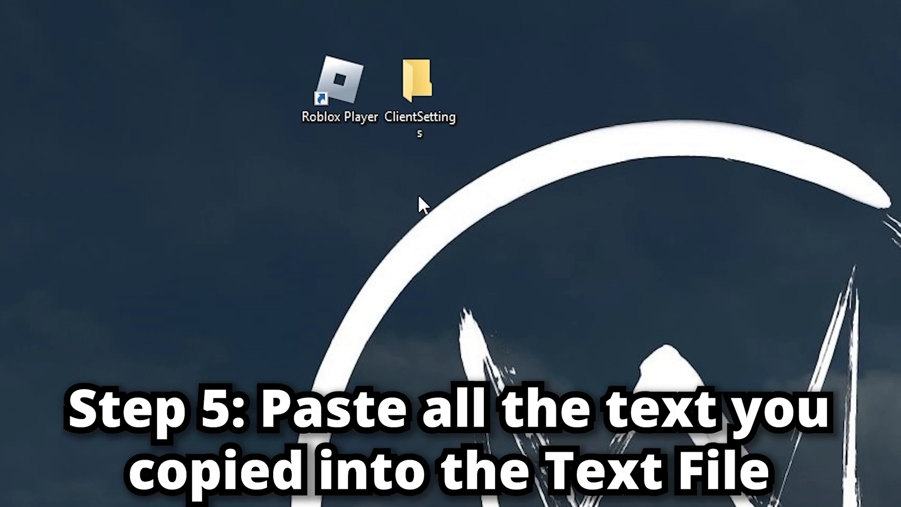
Open ClientAppSettings.txt from the ClientSettings folder in Notepad.
double_click(415, 82)
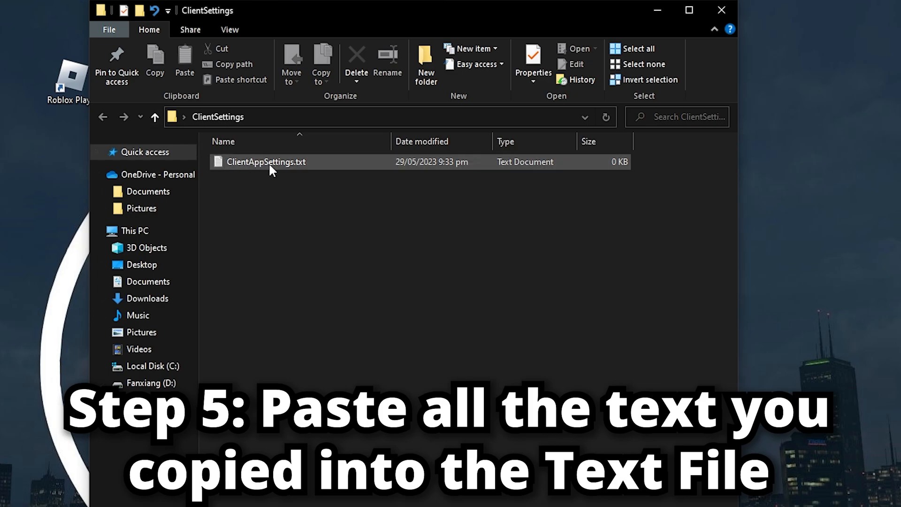
double_click(267, 161)
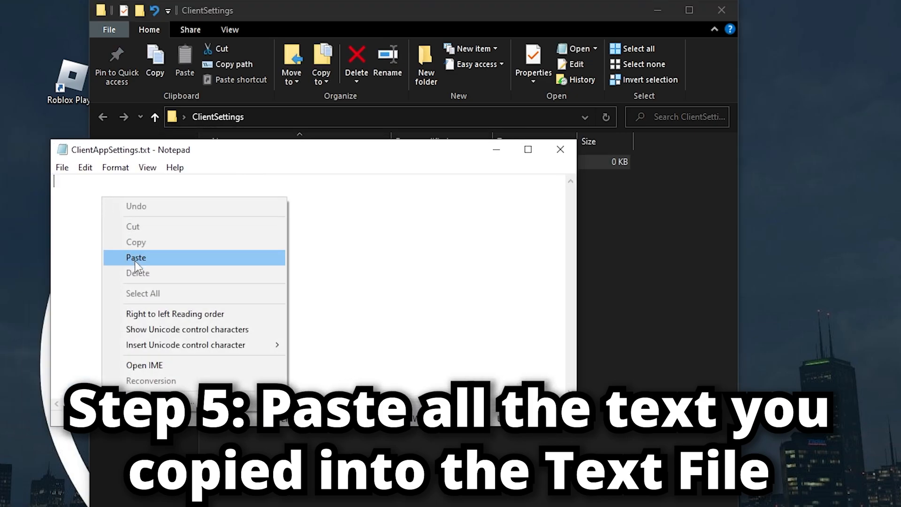
Paste the settings into Notepad and save as ClientAppSettings.json under All Files.
click(136, 258)
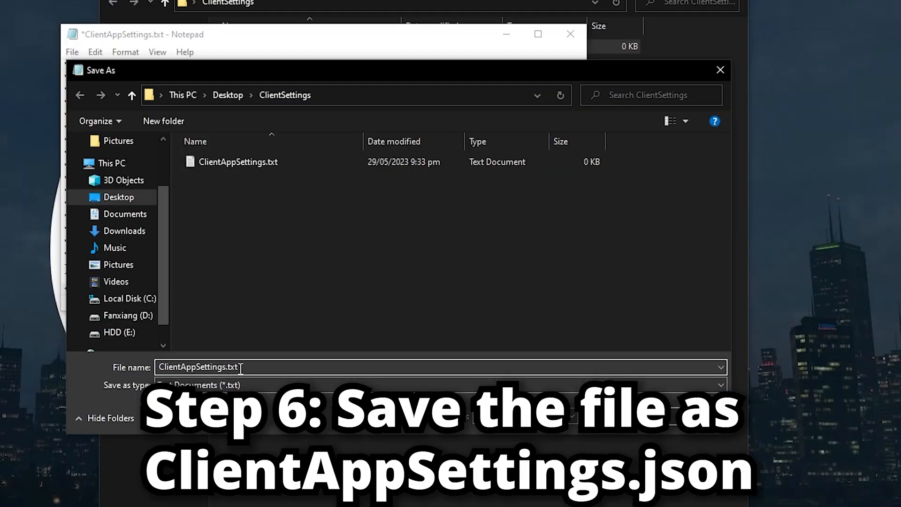
double_click(233, 367)
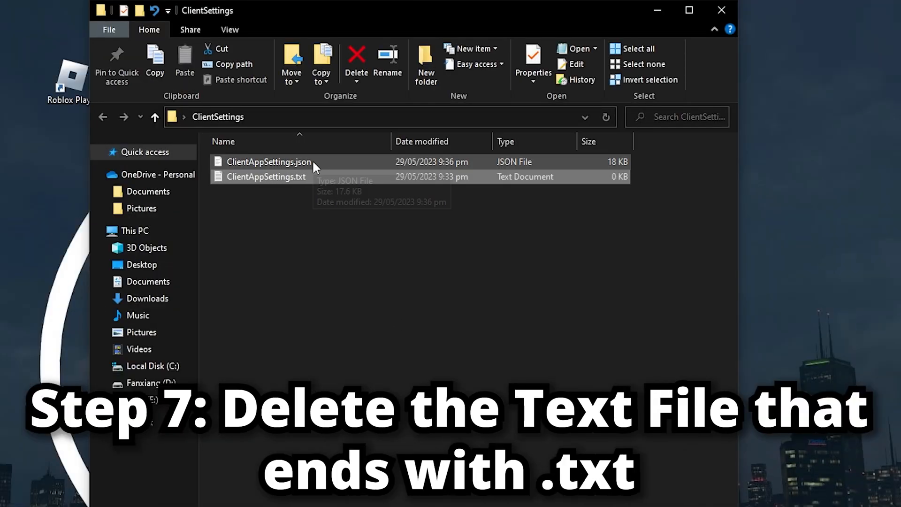
Delete the leftover ClientAppSettings.txt so only ClientAppSettings.json remains.
right_click(266, 177)
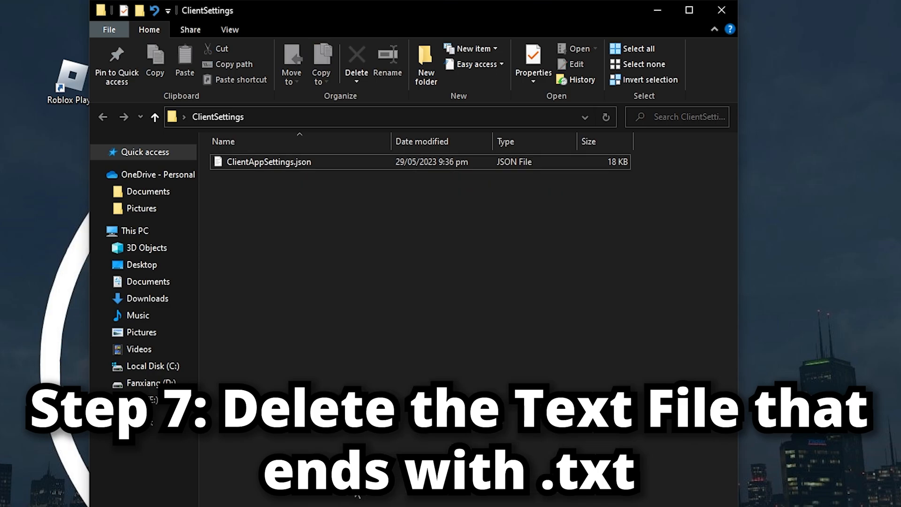
mouse_move(252, 186)
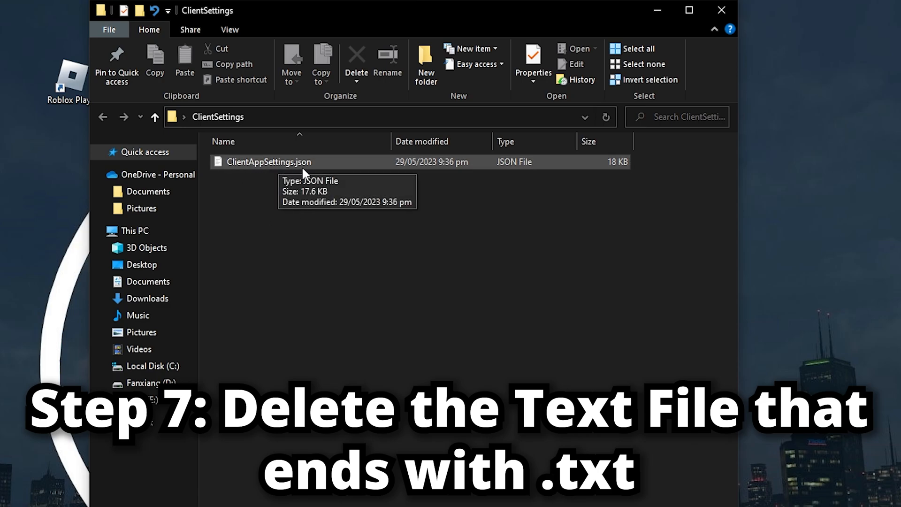
mouse_move(387, 185)
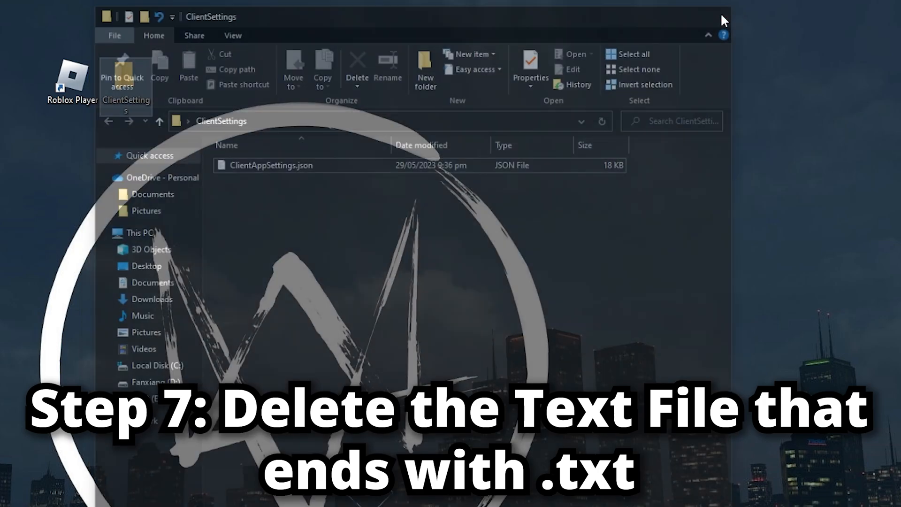
Copy the ClientSettings folder and open the Roblox Player install location, version-0ad029c119034aa8.
right_click(347, 83)
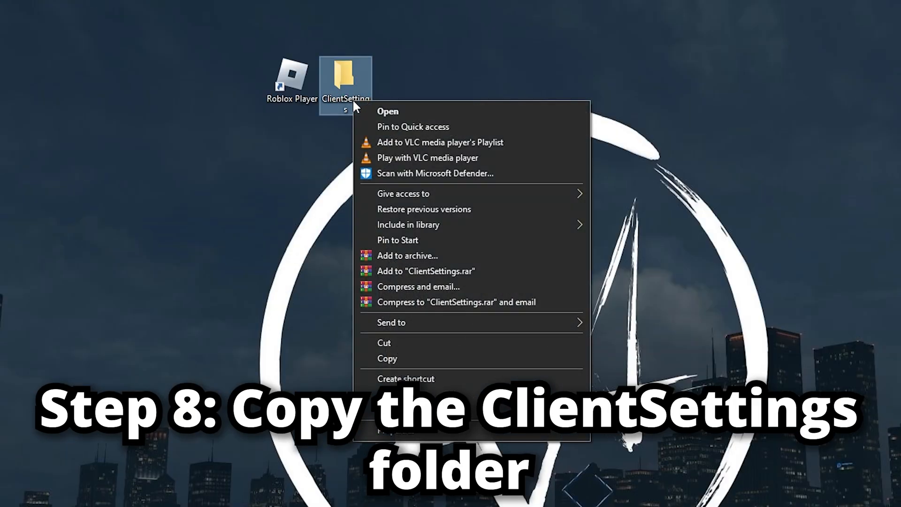
click(386, 359)
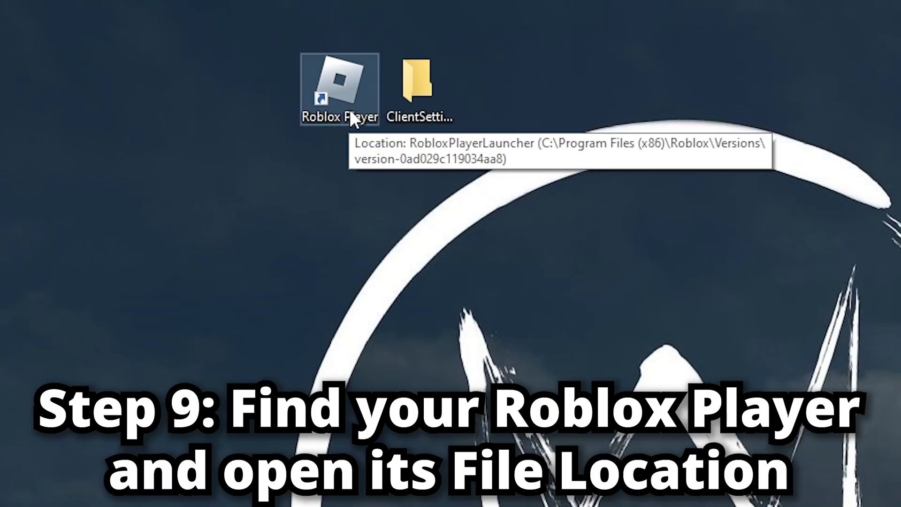
right_click(344, 89)
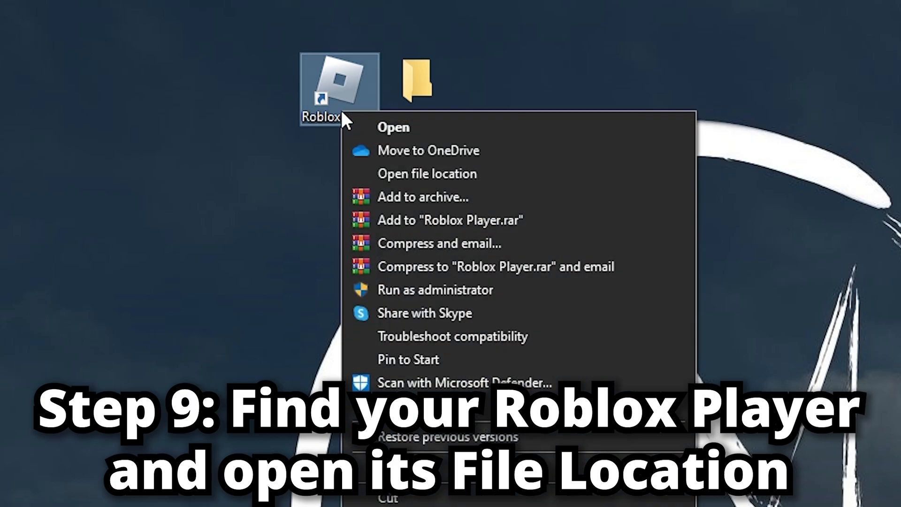
mouse_move(407, 185)
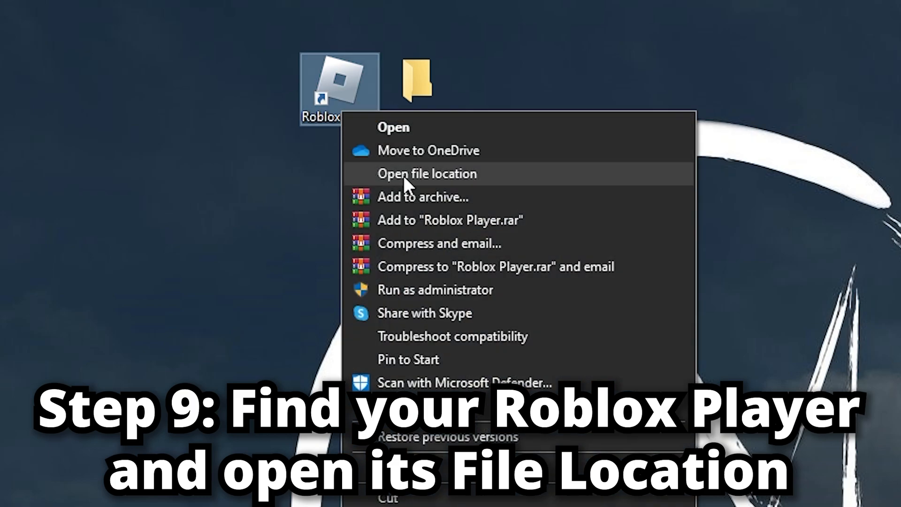
click(424, 174)
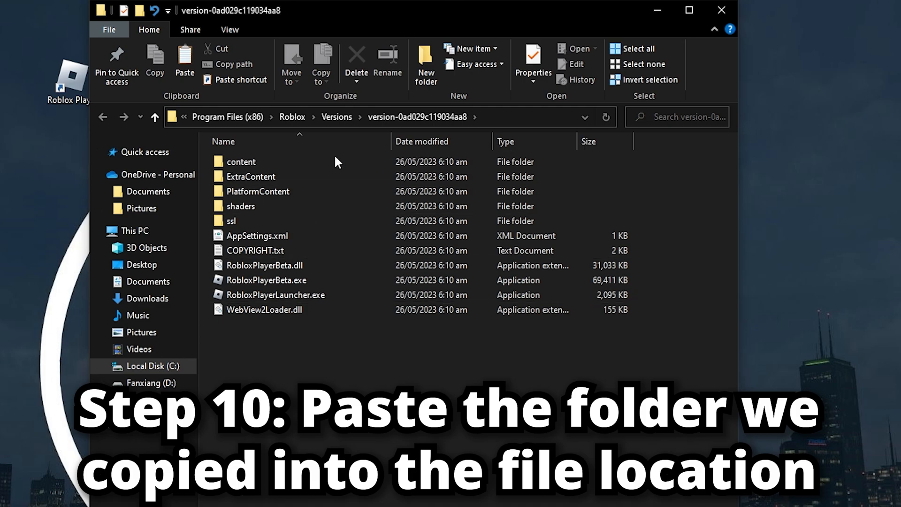
Paste ClientSettings into the version folder, granting administrator permission via Continue.
right_click(291, 362)
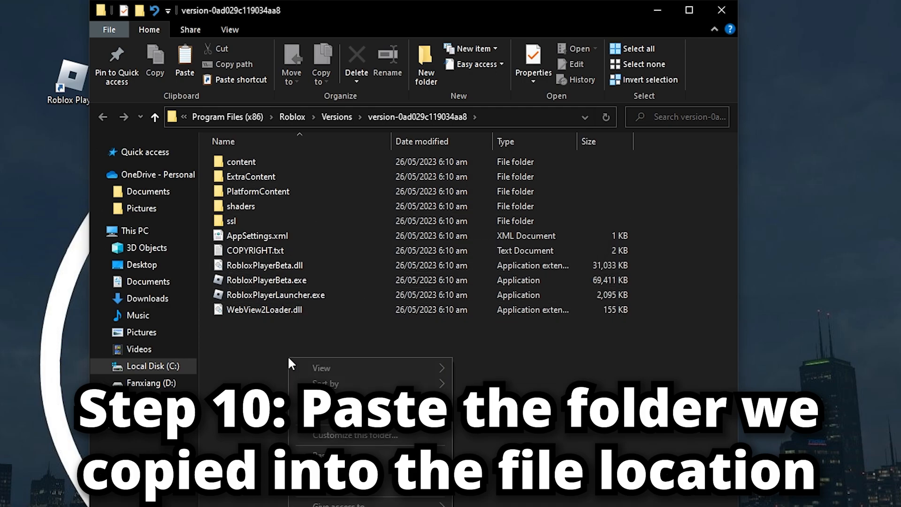
click(184, 60)
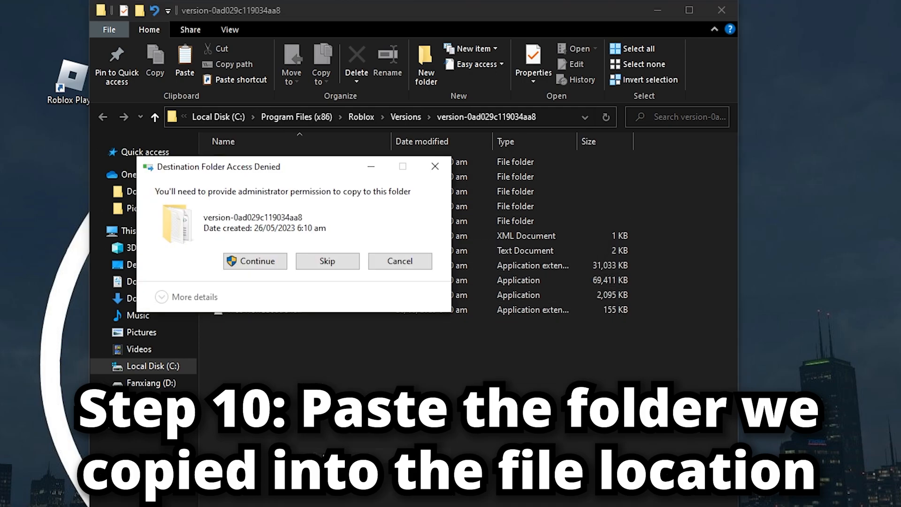
mouse_move(260, 269)
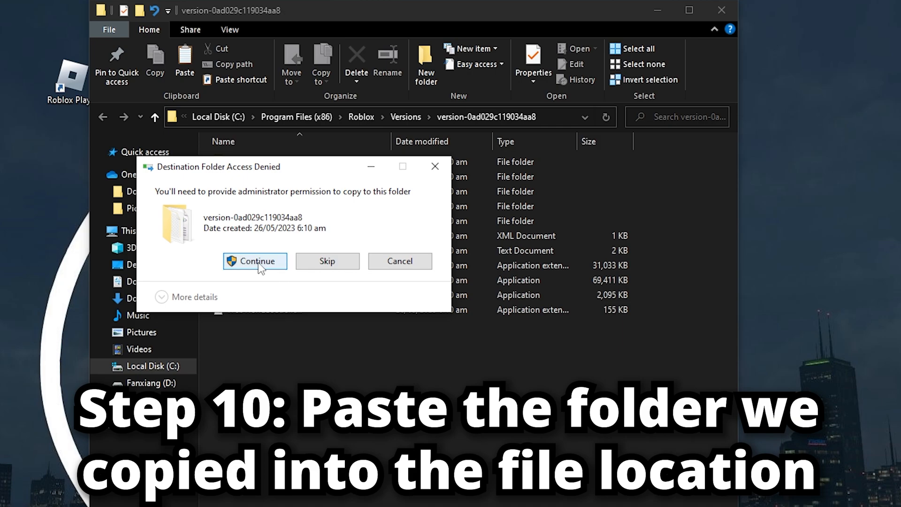
click(254, 261)
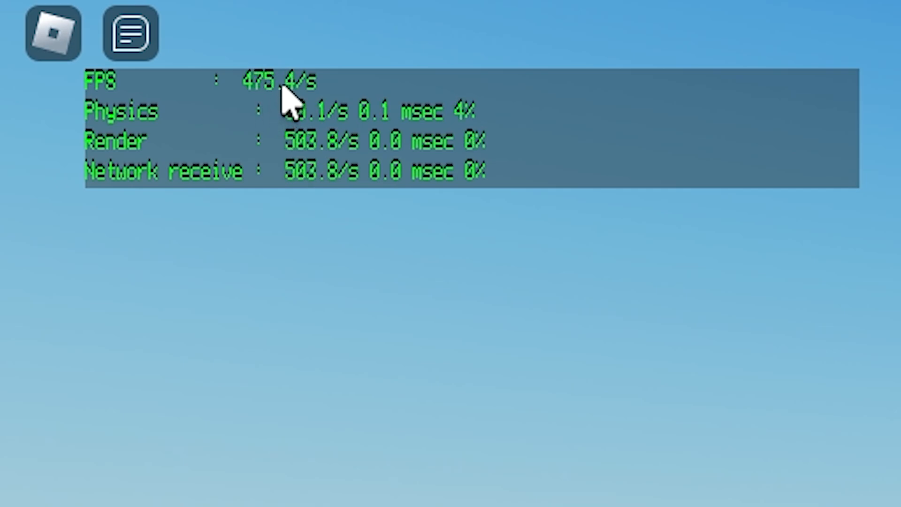
mouse_move(230, 90)
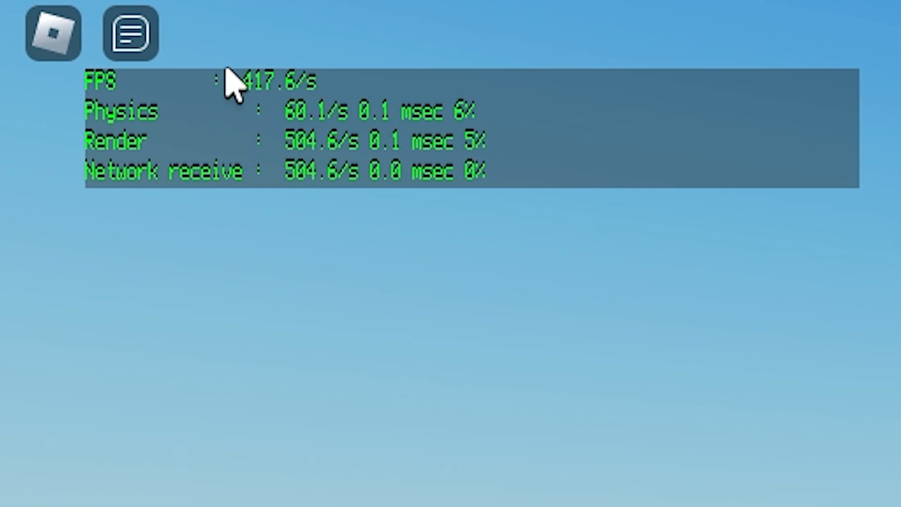
mouse_move(364, 141)
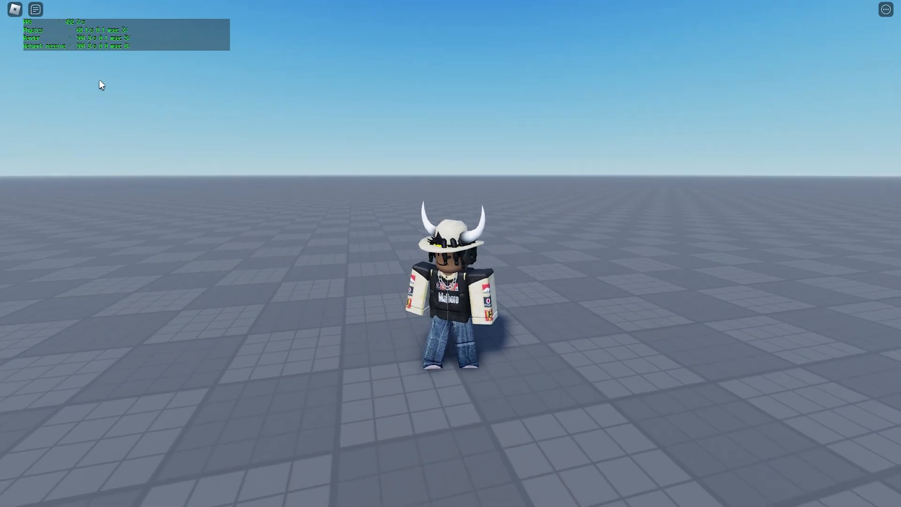
click(14, 9)
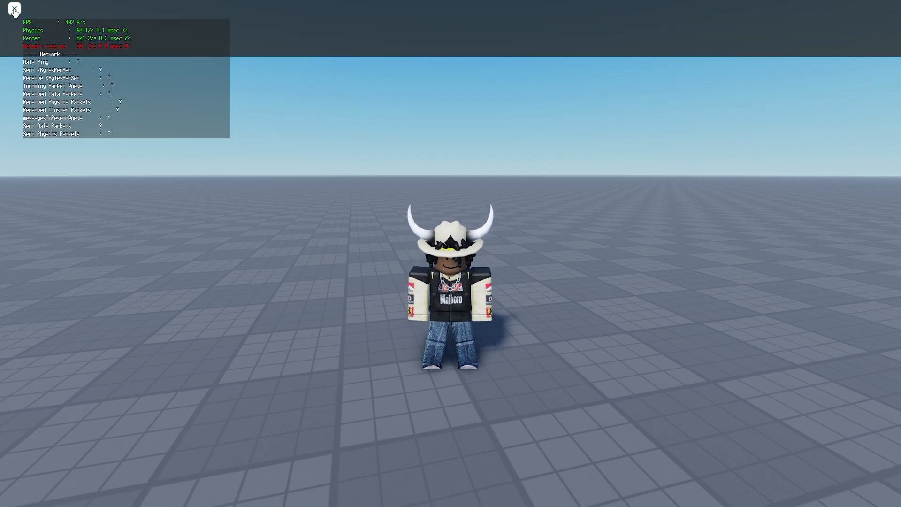
key(Escape)
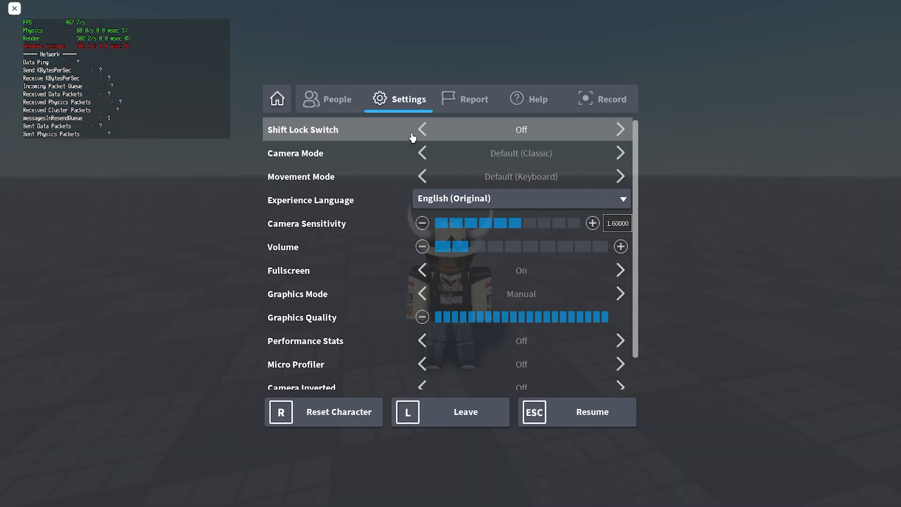
mouse_move(351, 327)
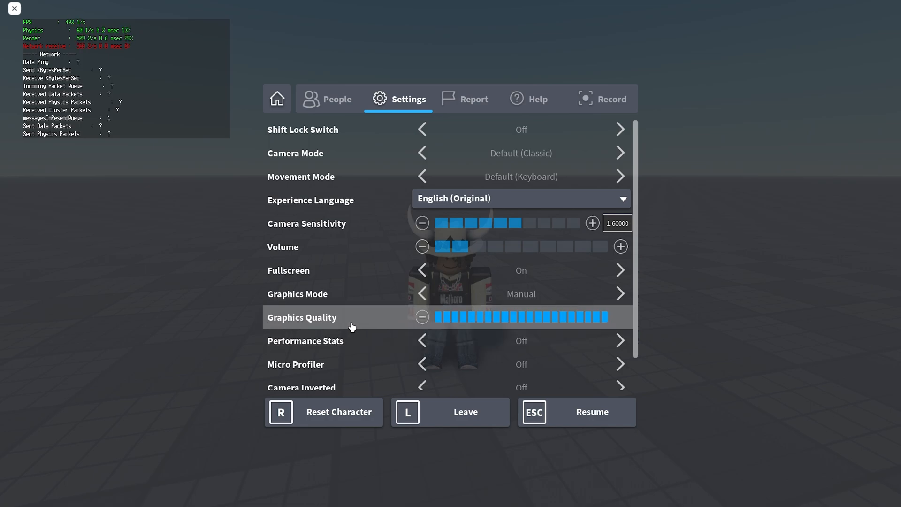
scroll(down, 3)
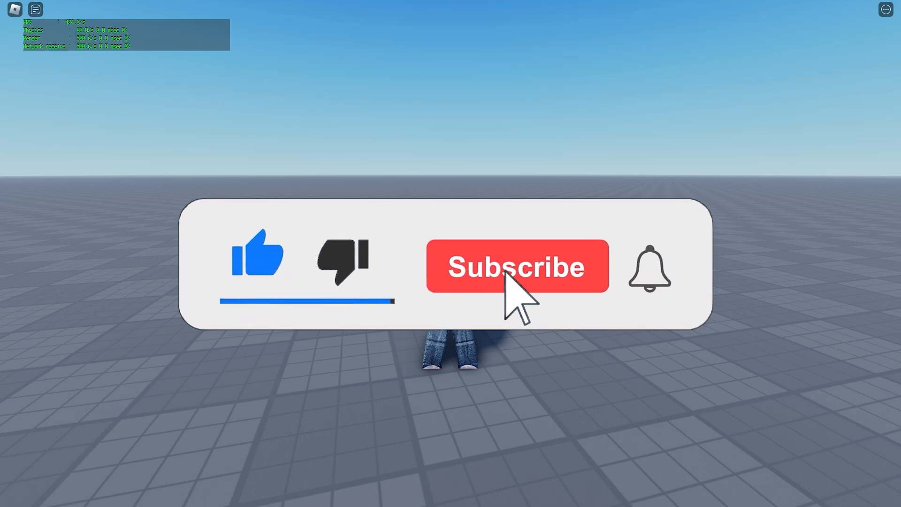
click(516, 267)
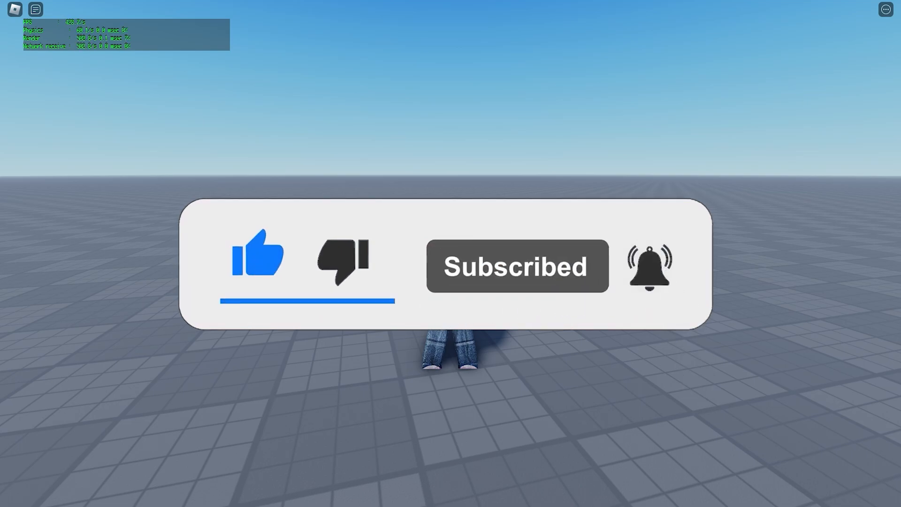